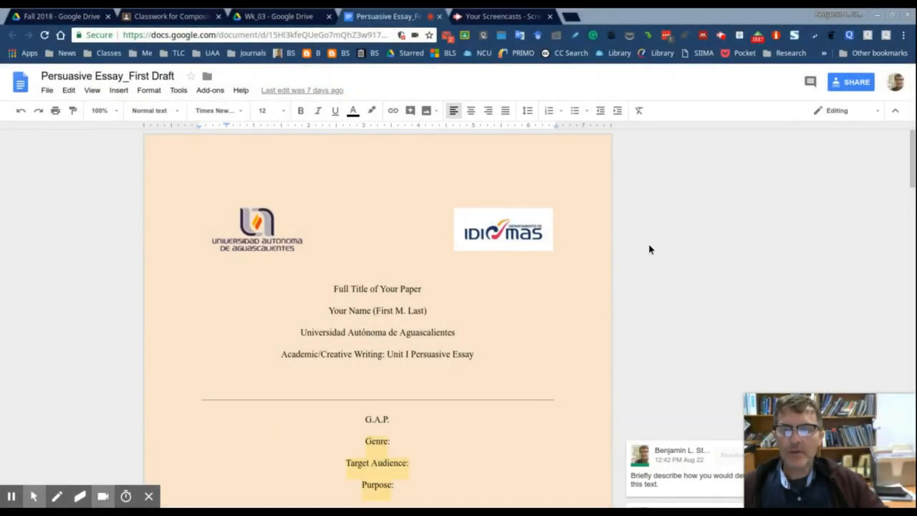
Step: Review the title-page guidance comment attached to the Genre placeholder
{"action": "scroll", "scroll_direction": "down", "scroll_amount": 3}
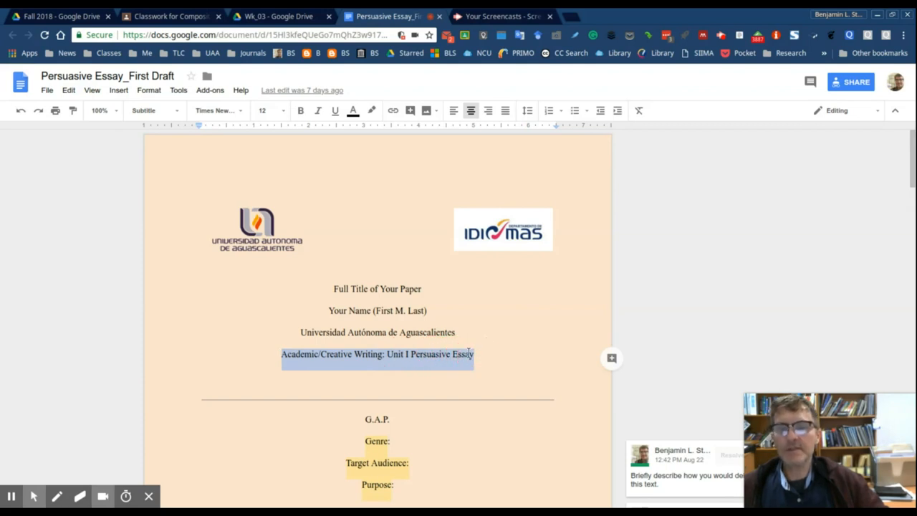
{"action": "scroll", "scroll_direction": "down", "scroll_amount": 3}
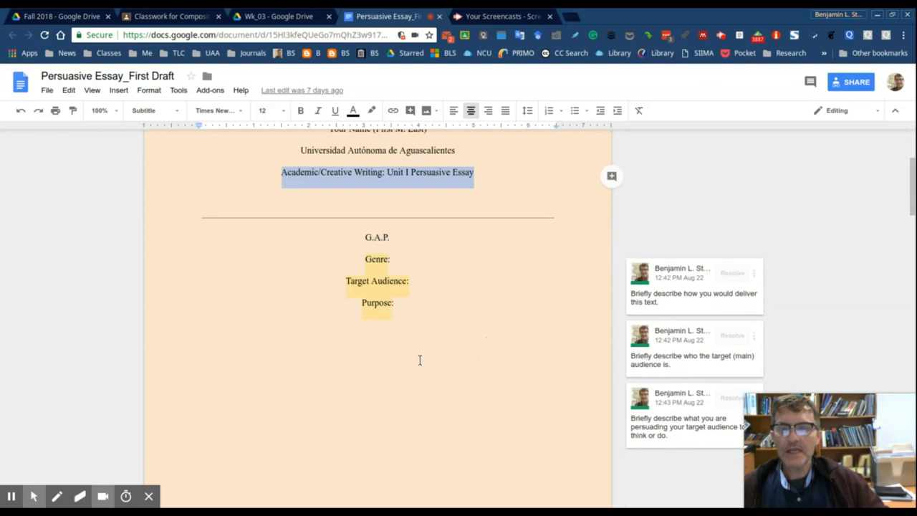
{"action": "left_click", "coordinate": [377, 238]}
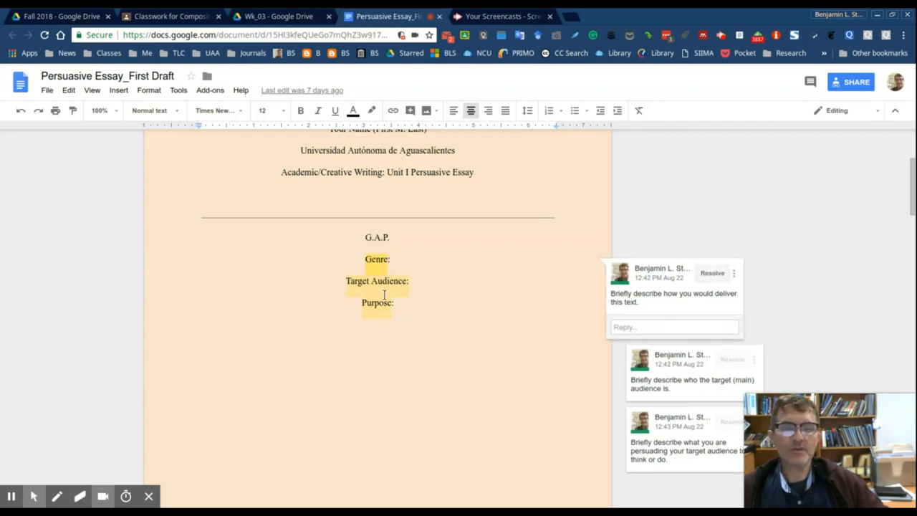
Step: Select the page-two running head placeholder 'TITLE OF YOUR PAPER'
{"action": "scroll", "scroll_direction": "down", "scroll_amount": 3}
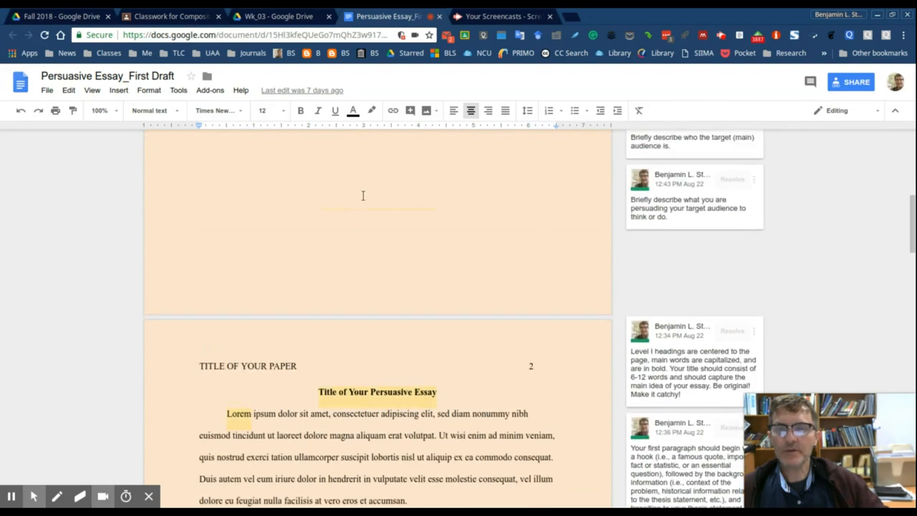
{"action": "scroll", "scroll_direction": "down", "scroll_amount": 3}
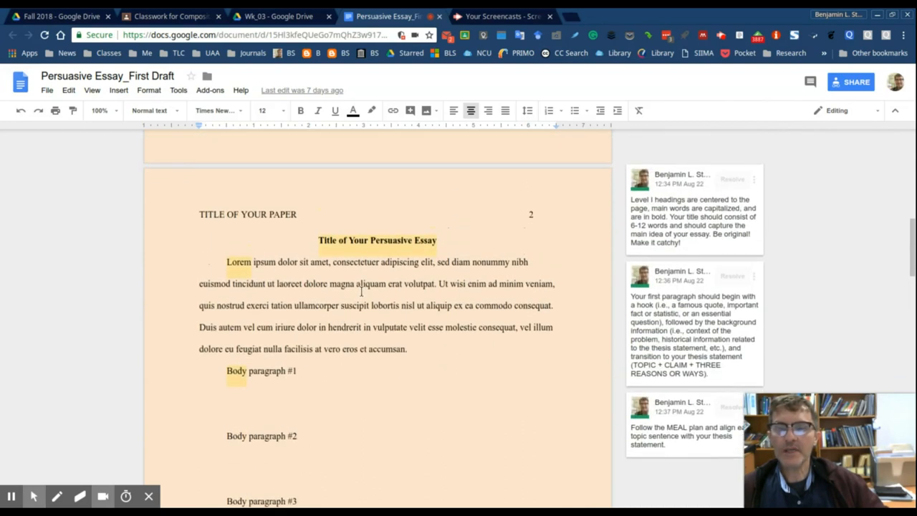
{"action": "scroll", "scroll_direction": "down", "scroll_amount": 3}
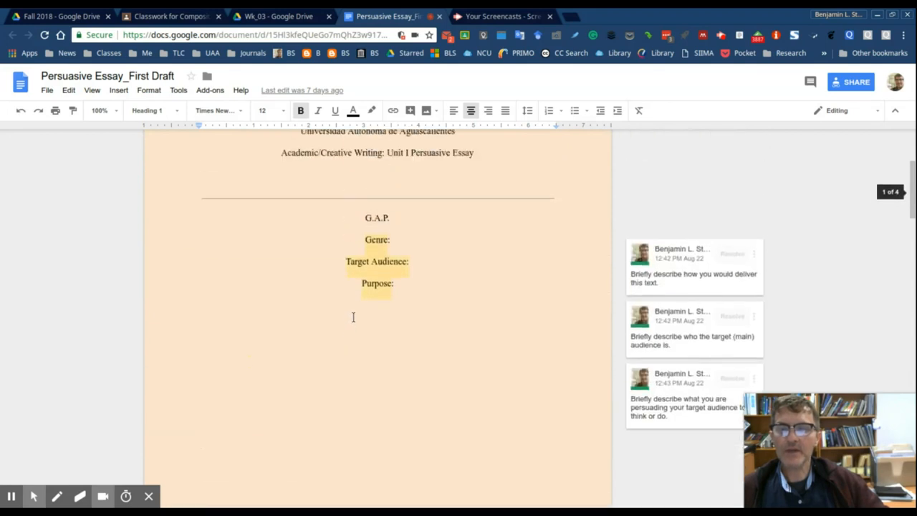
{"action": "scroll", "scroll_direction": "down", "scroll_amount": 3}
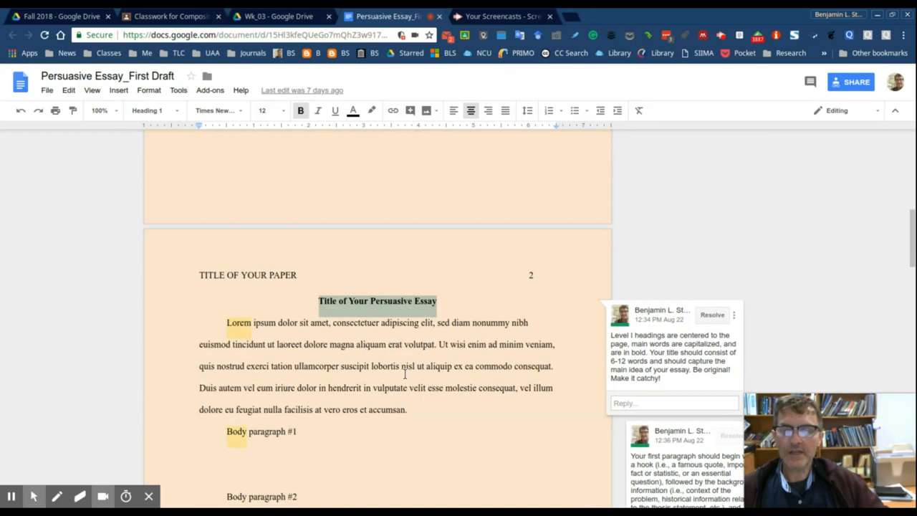
{"action": "mouse_move", "coordinate": [406, 373]}
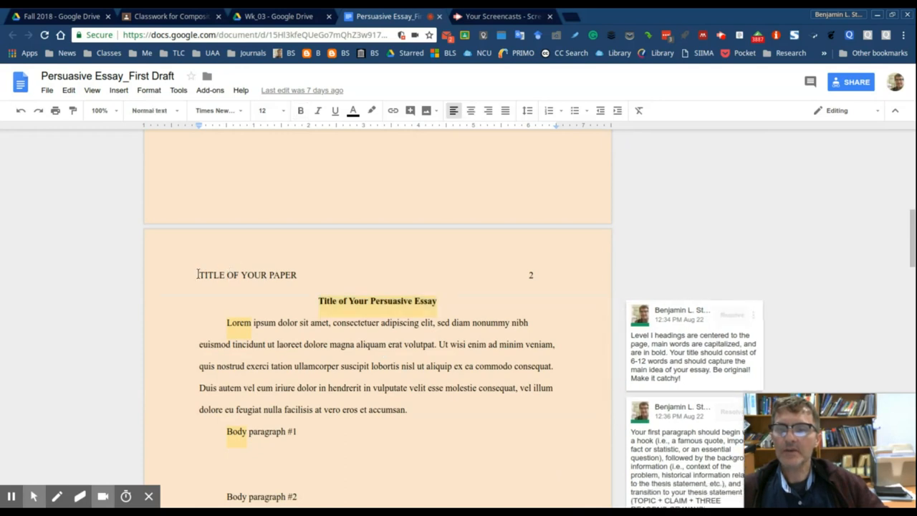
{"action": "double_click", "coordinate": [246, 275]}
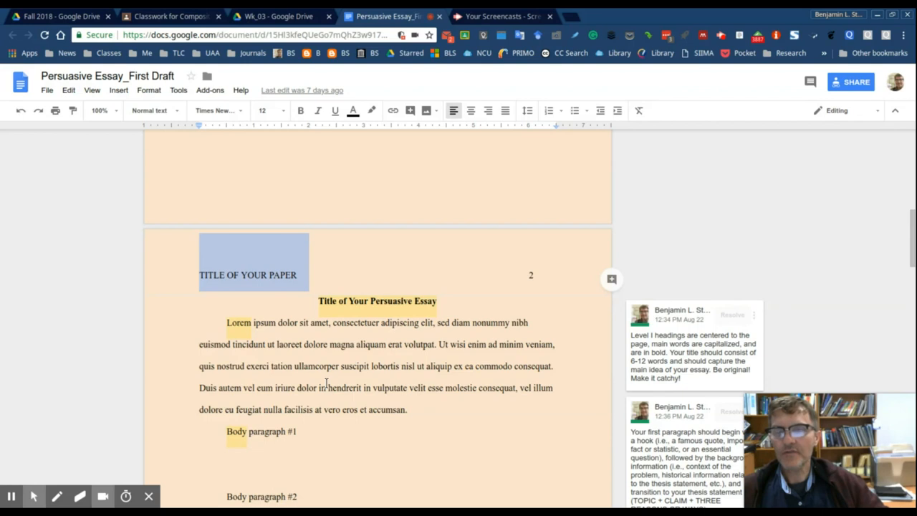
{"action": "mouse_move", "coordinate": [332, 365]}
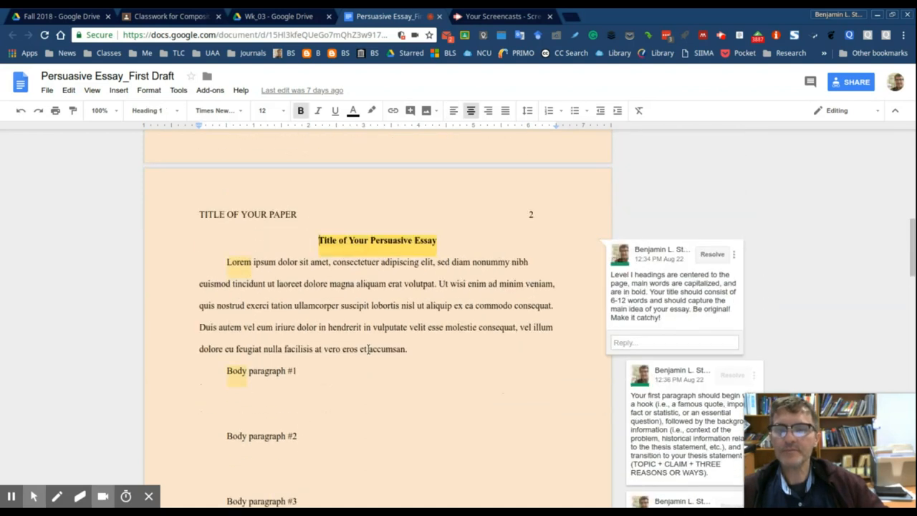
{"action": "left_click_drag", "start_coordinate": [226, 261], "coordinate": [407, 349]}
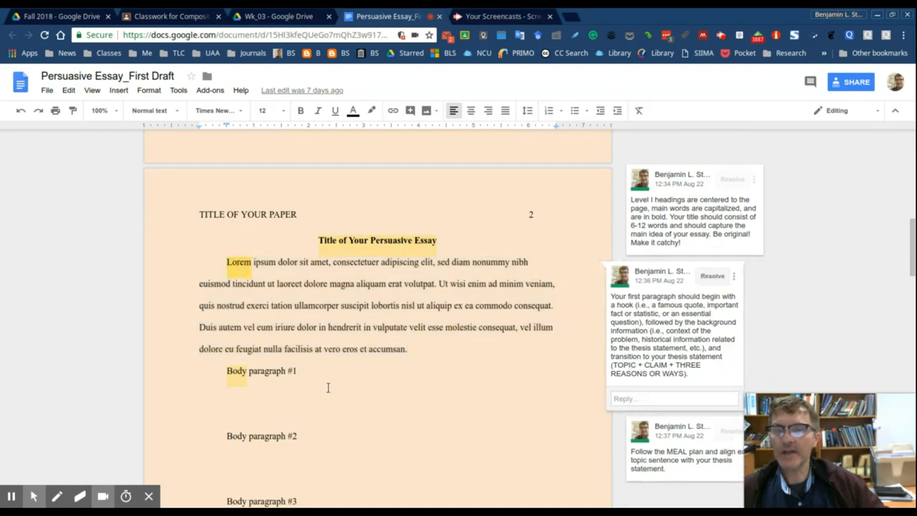
{"action": "scroll", "scroll_direction": "down", "scroll_amount": 3}
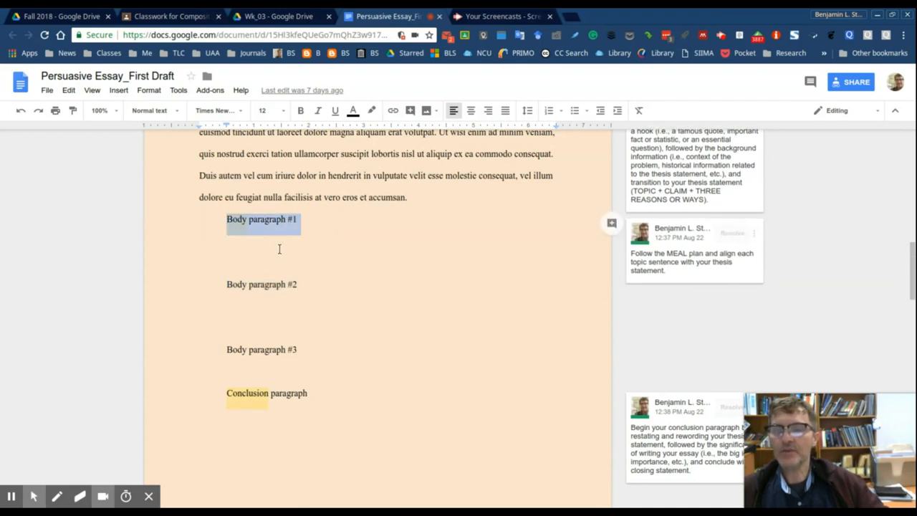
{"action": "left_click", "coordinate": [243, 240]}
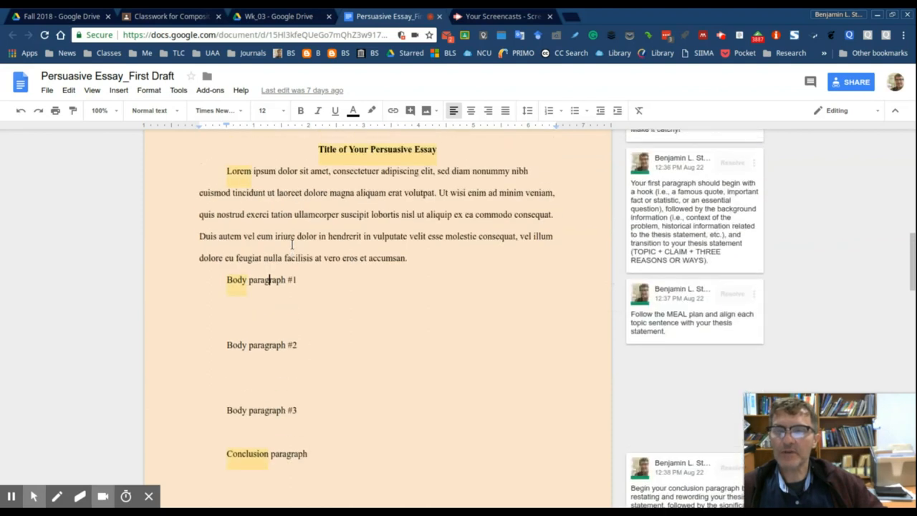
{"action": "scroll", "scroll_direction": "down", "scroll_amount": 3}
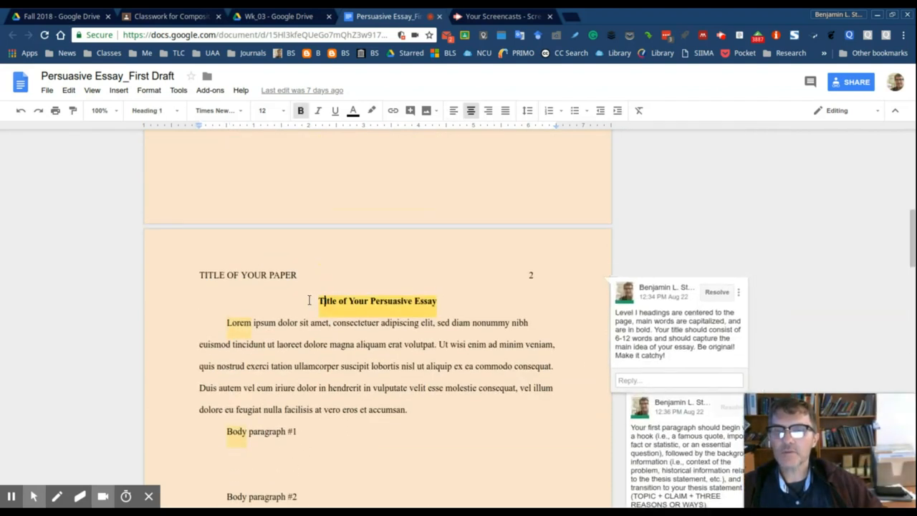
{"action": "scroll", "scroll_direction": "down", "scroll_amount": 3}
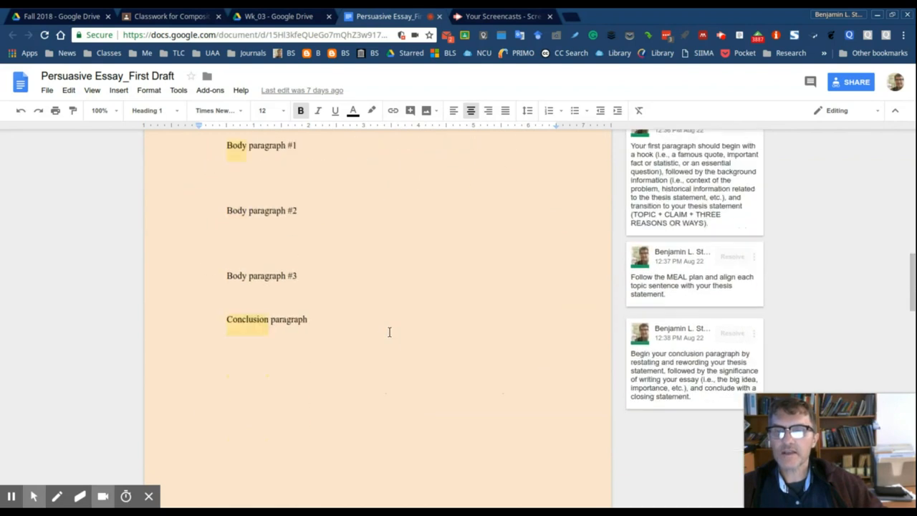
{"action": "scroll", "scroll_direction": "down", "scroll_amount": 3}
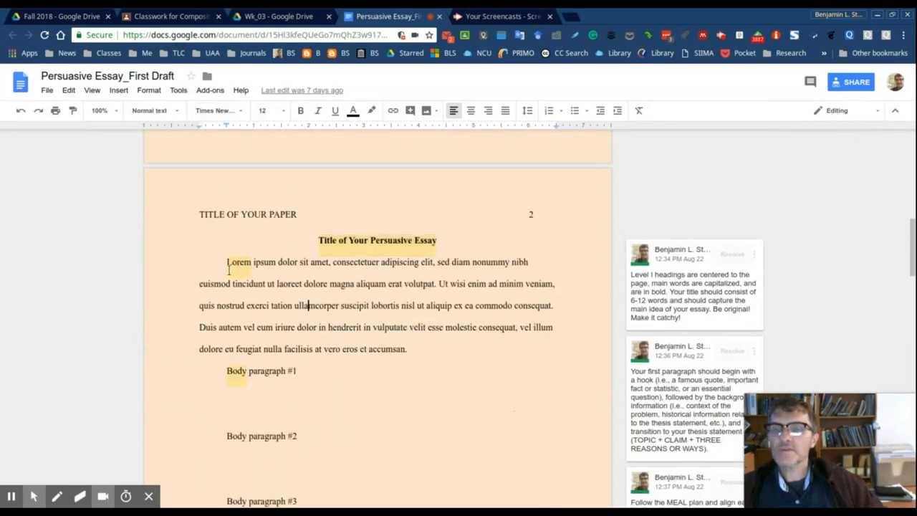
{"action": "left_click_drag", "start_coordinate": [228, 272], "coordinate": [404, 350]}
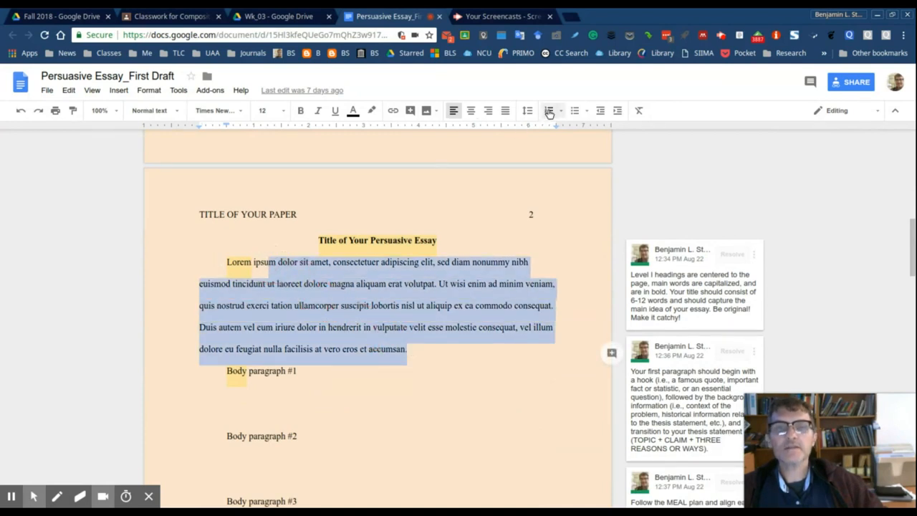
{"action": "left_click", "coordinate": [527, 110]}
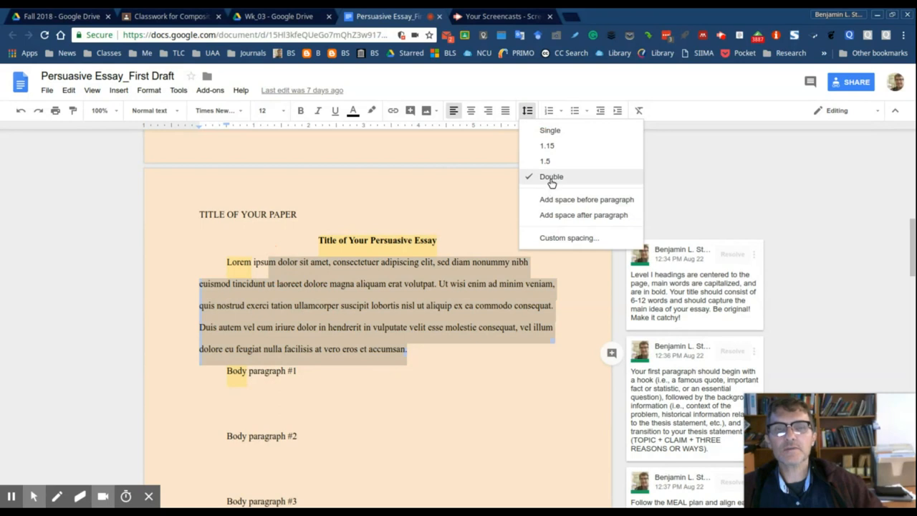
{"action": "left_click", "coordinate": [567, 237]}
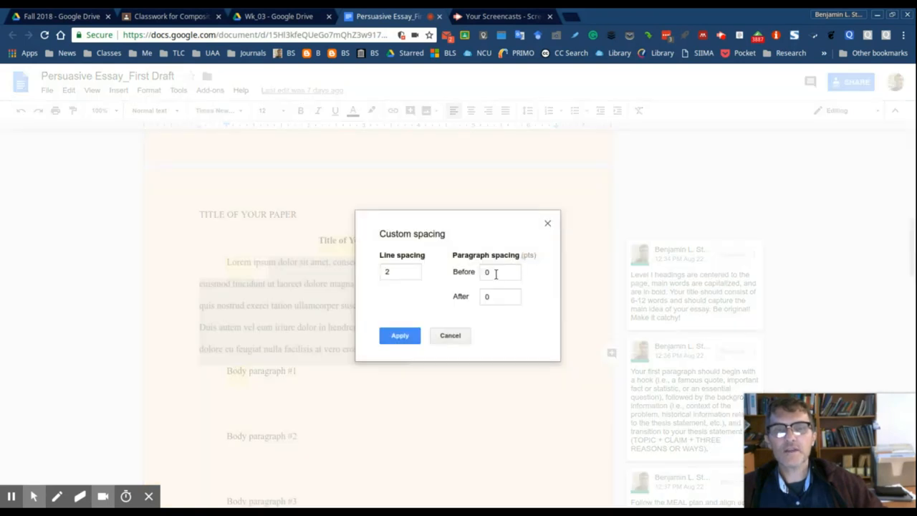
{"action": "left_click", "coordinate": [500, 296]}
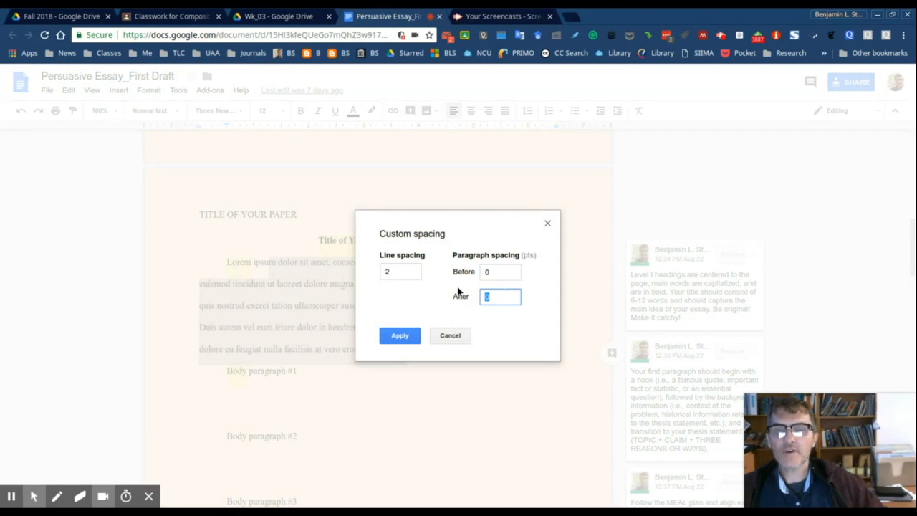
{"action": "left_click", "coordinate": [500, 273]}
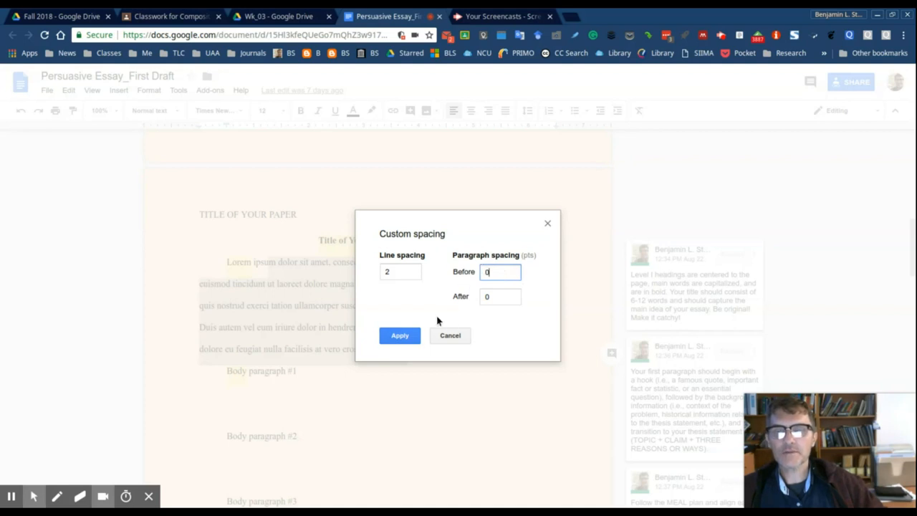
{"action": "left_click", "coordinate": [400, 336]}
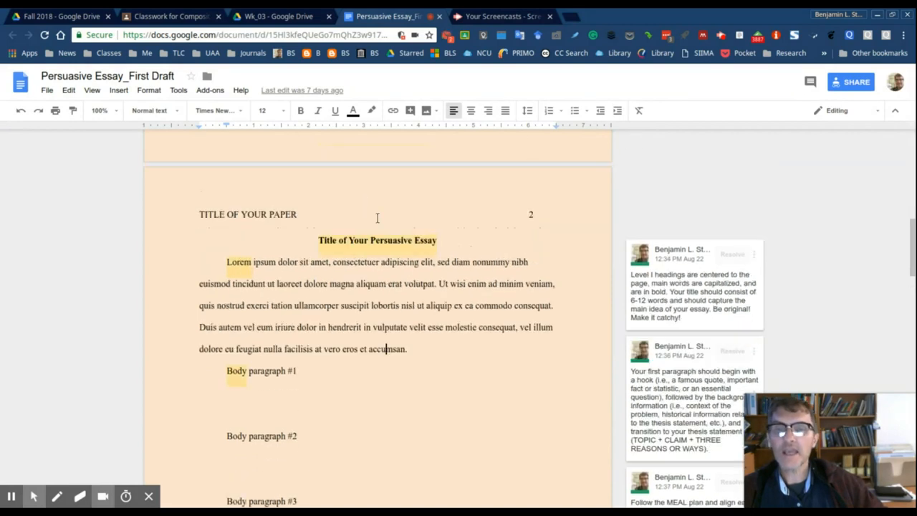
{"action": "scroll", "scroll_direction": "down", "scroll_amount": 3}
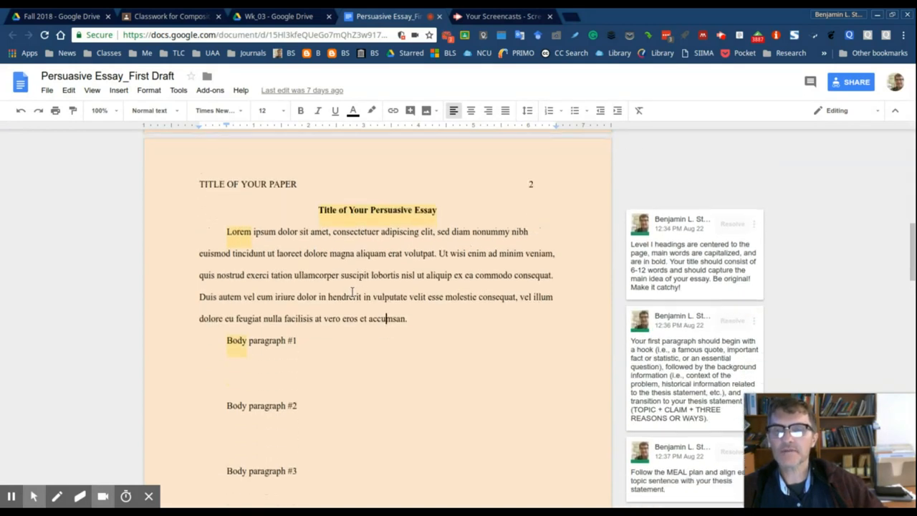
{"action": "scroll", "scroll_direction": "down", "scroll_amount": 3}
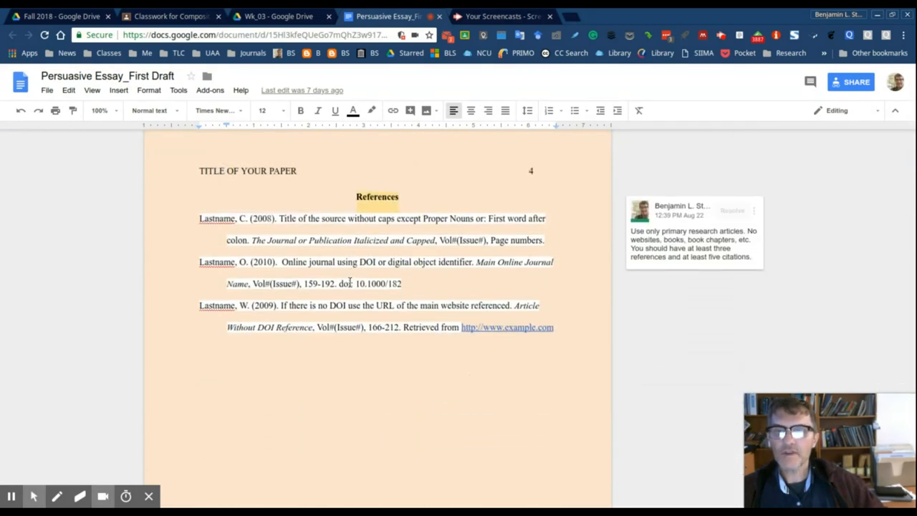
{"action": "scroll", "scroll_direction": "down", "scroll_amount": 3}
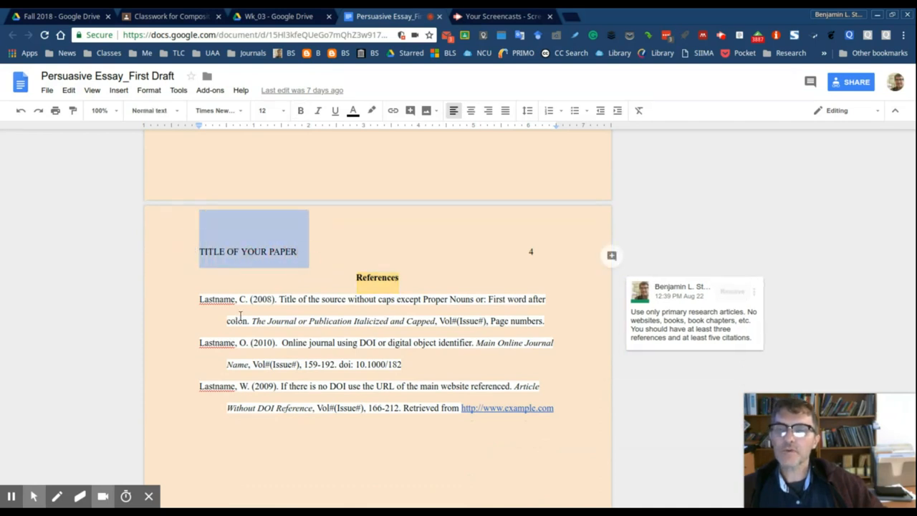
{"action": "left_click", "coordinate": [201, 252]}
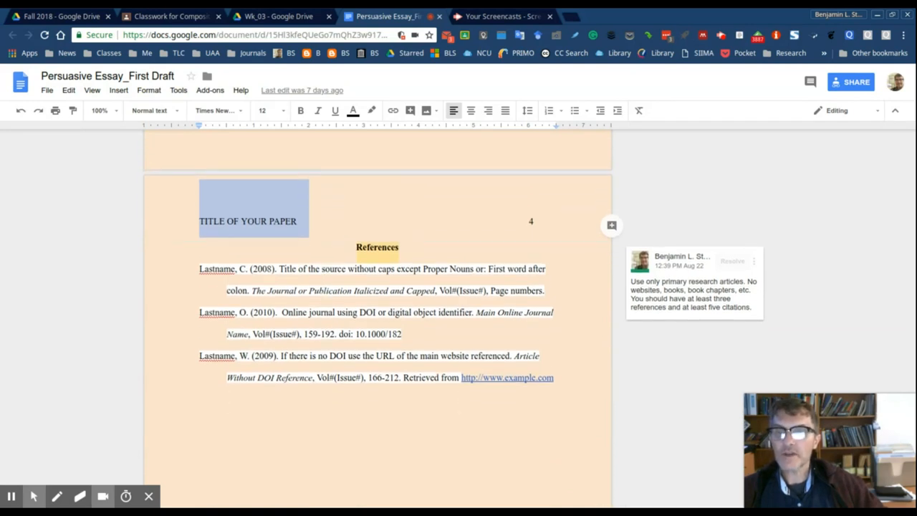
{"action": "left_click", "coordinate": [281, 290]}
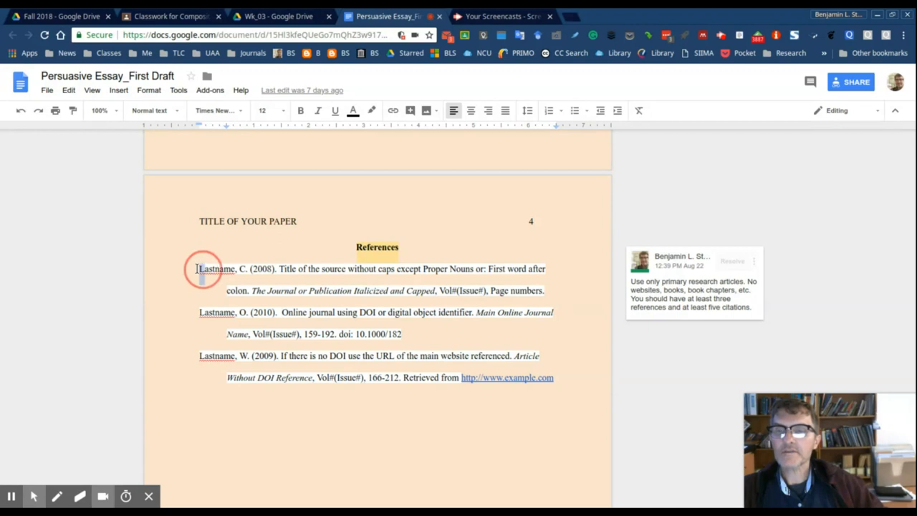
{"action": "left_click_drag", "start_coordinate": [200, 270], "coordinate": [551, 379]}
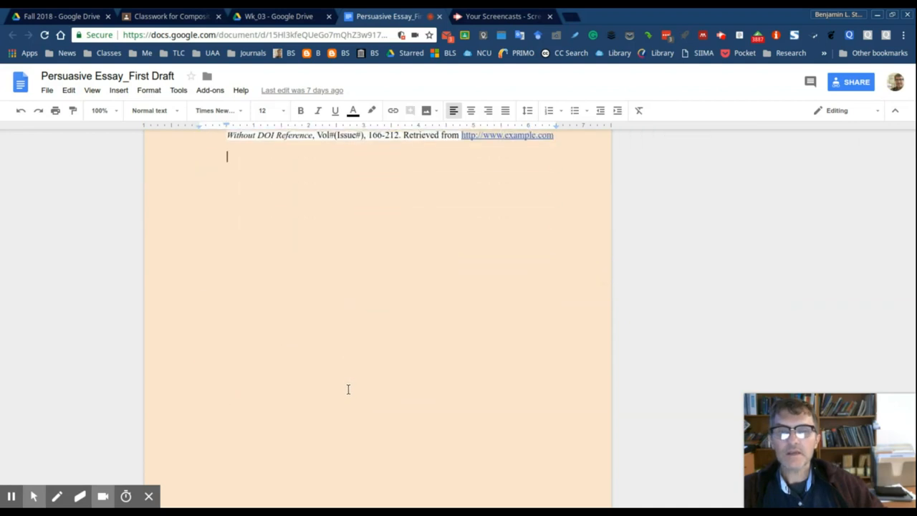
{"action": "scroll", "scroll_direction": "down", "scroll_amount": 3}
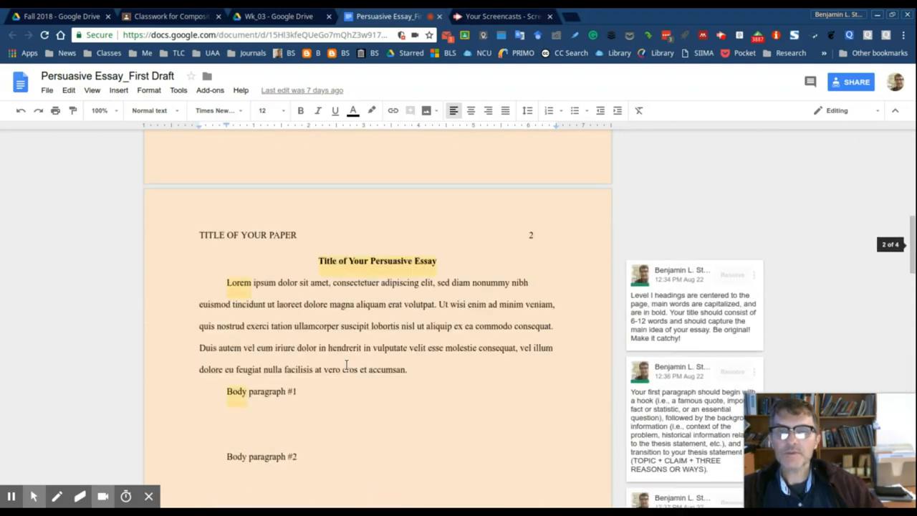
{"action": "scroll", "scroll_direction": "down", "scroll_amount": 3}
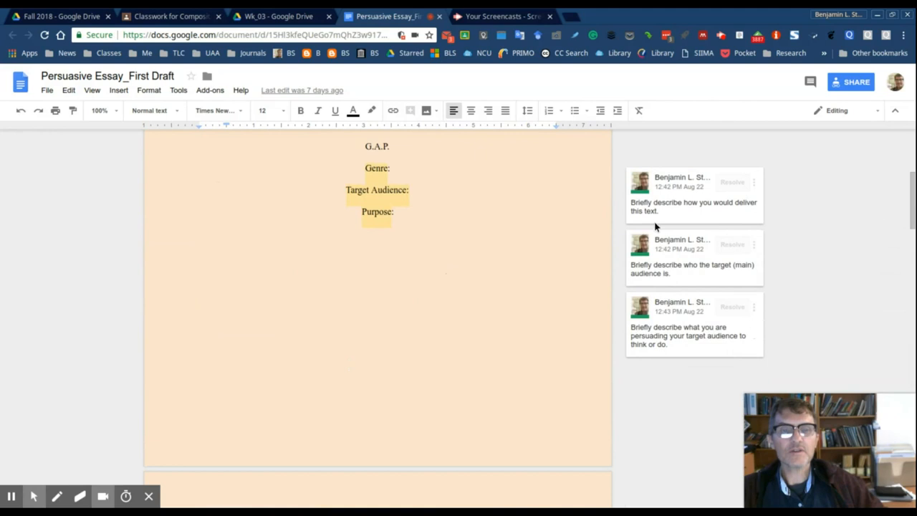
{"action": "scroll", "scroll_direction": "down", "scroll_amount": 3}
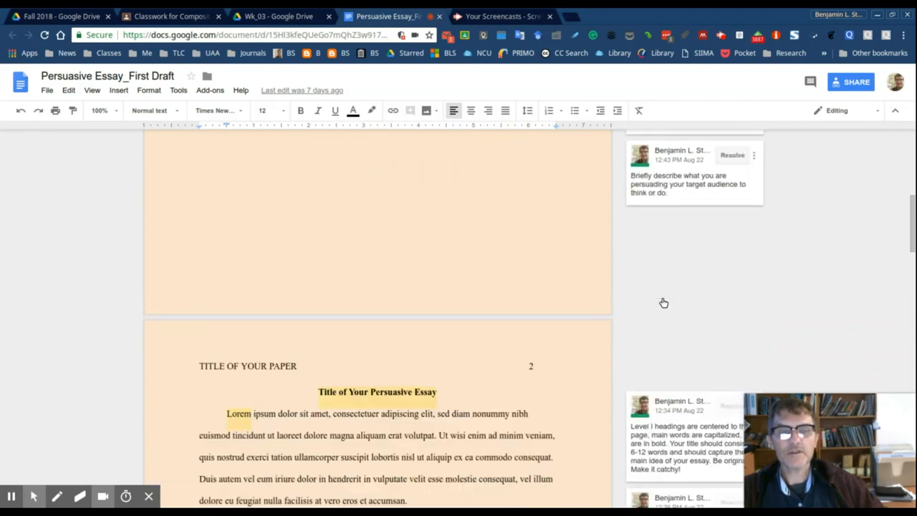
{"action": "scroll", "scroll_direction": "down", "scroll_amount": 3}
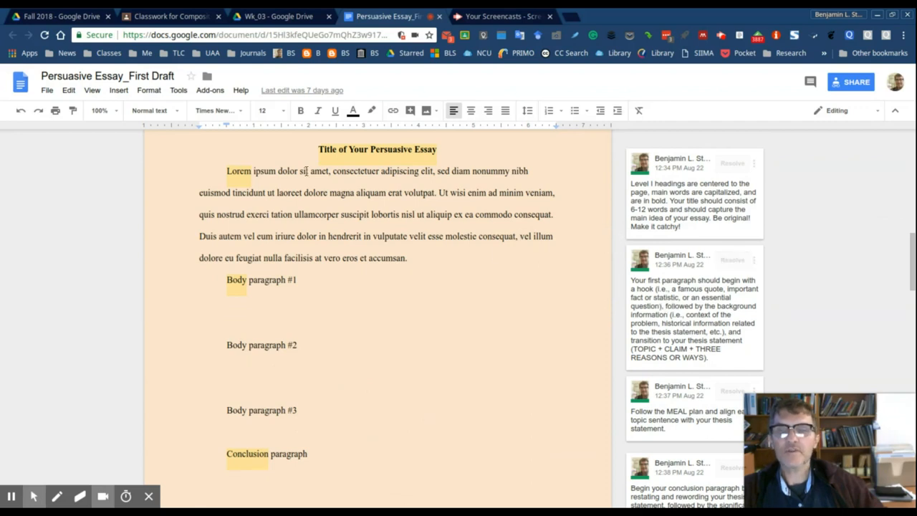
{"action": "mouse_move", "coordinate": [461, 241]}
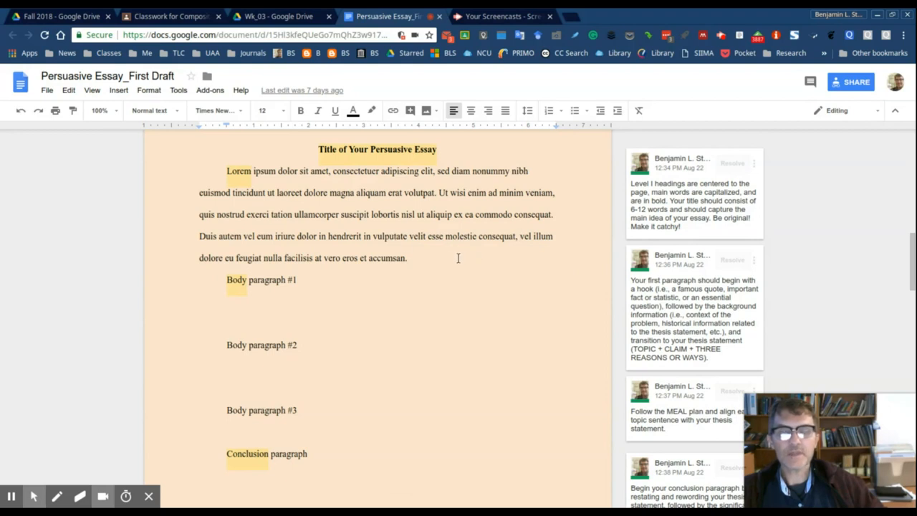
{"action": "mouse_move", "coordinate": [665, 341]}
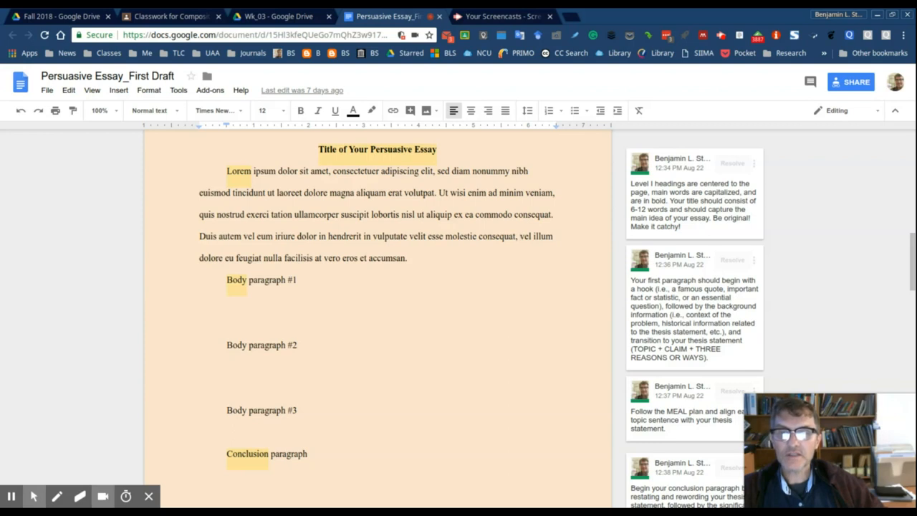
{"action": "mouse_move", "coordinate": [604, 264]}
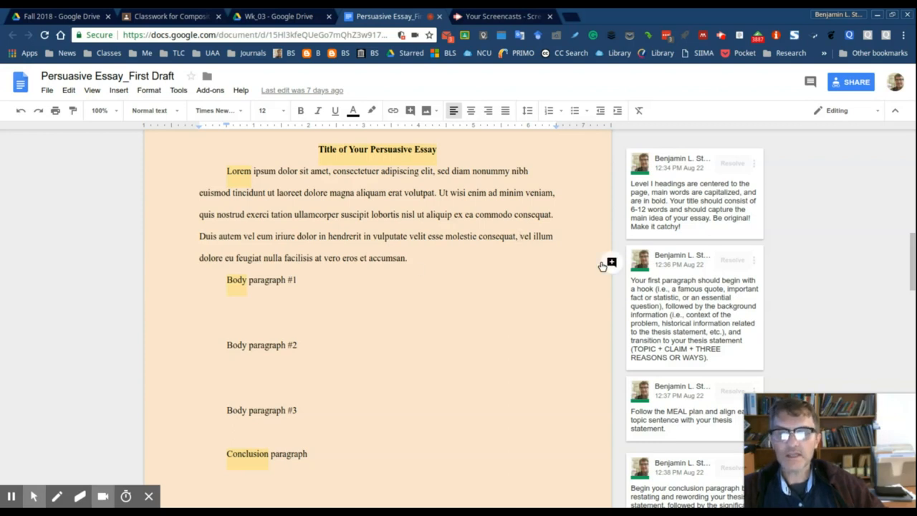
{"action": "mouse_move", "coordinate": [610, 261]}
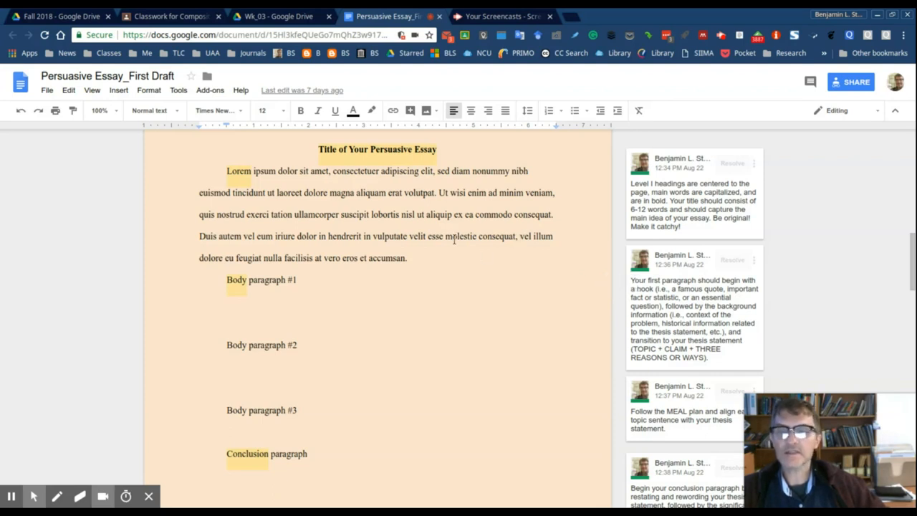
{"action": "scroll", "scroll_direction": "down", "scroll_amount": 3}
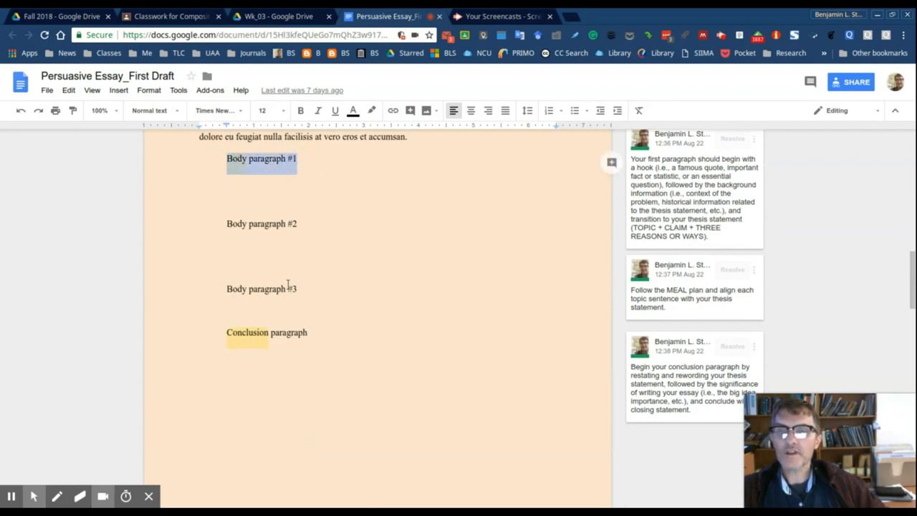
{"action": "mouse_move", "coordinate": [358, 263]}
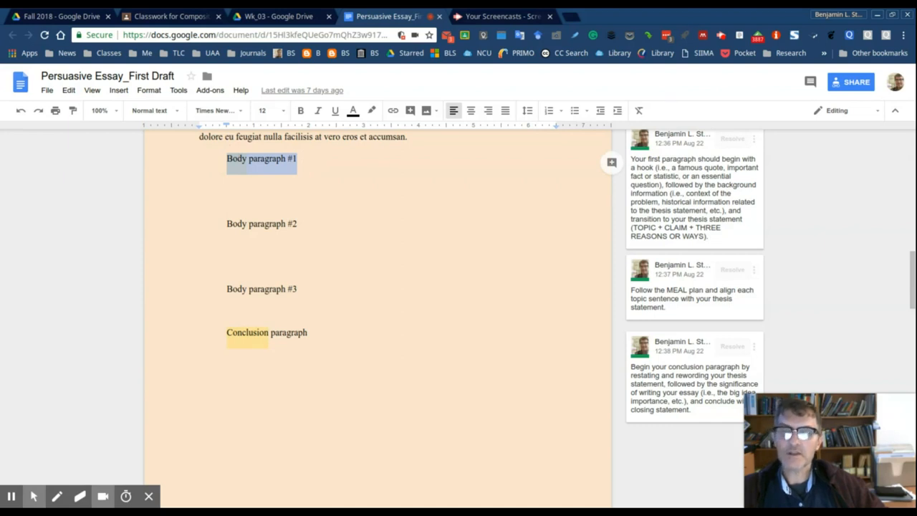
{"action": "mouse_move", "coordinate": [415, 252]}
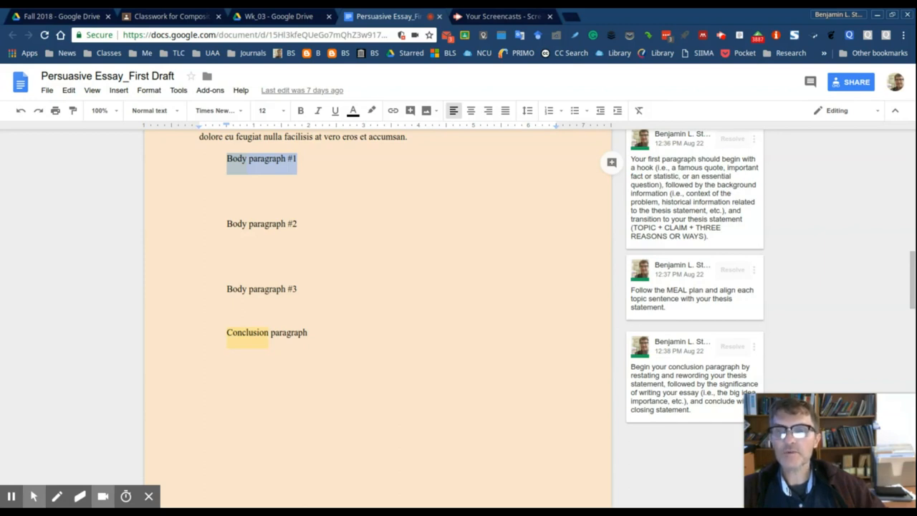
{"action": "mouse_move", "coordinate": [433, 202]}
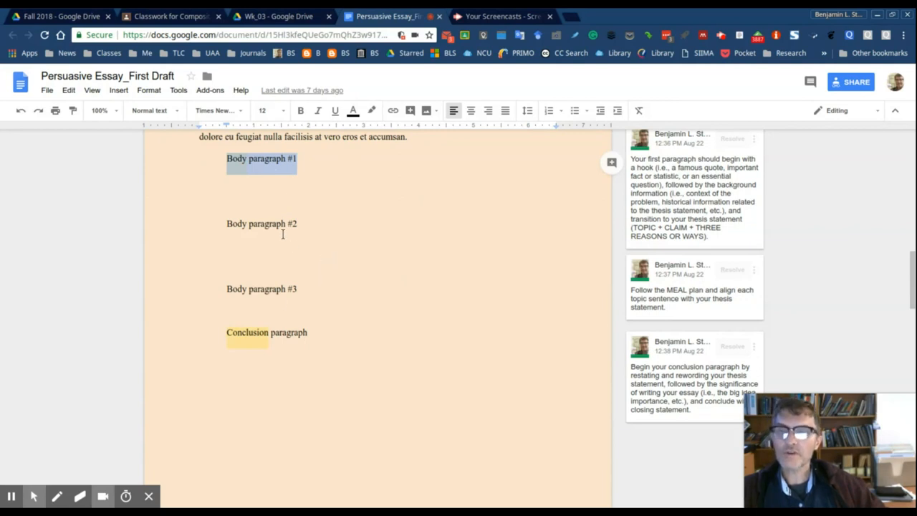
{"action": "mouse_move", "coordinate": [322, 178]}
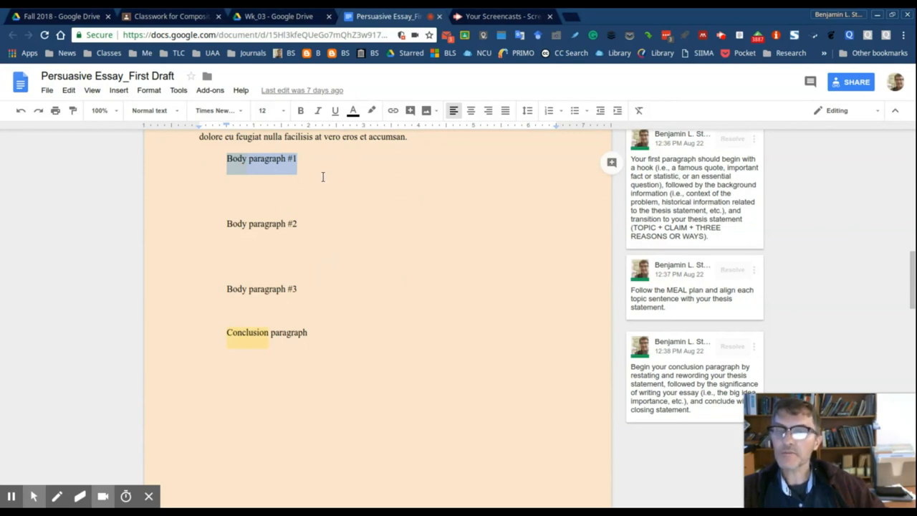
{"action": "mouse_move", "coordinate": [334, 181]}
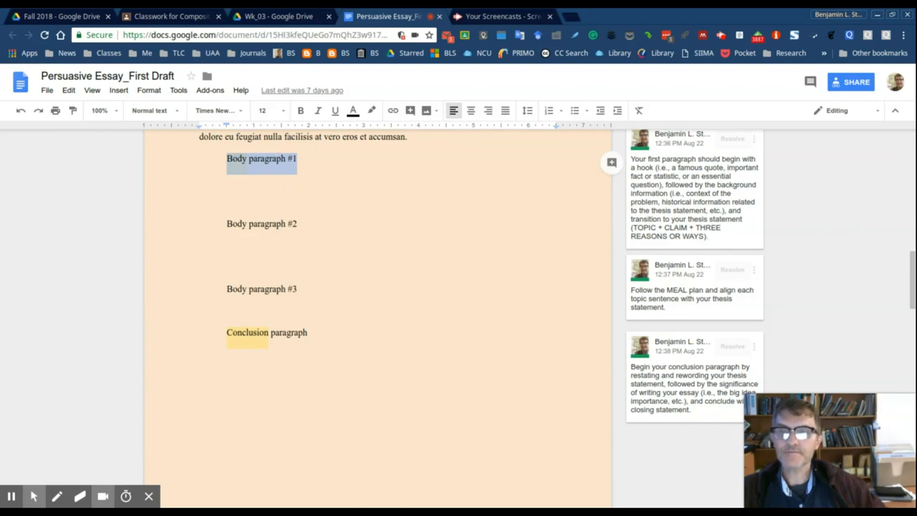
{"action": "scroll", "scroll_direction": "down", "scroll_amount": 3}
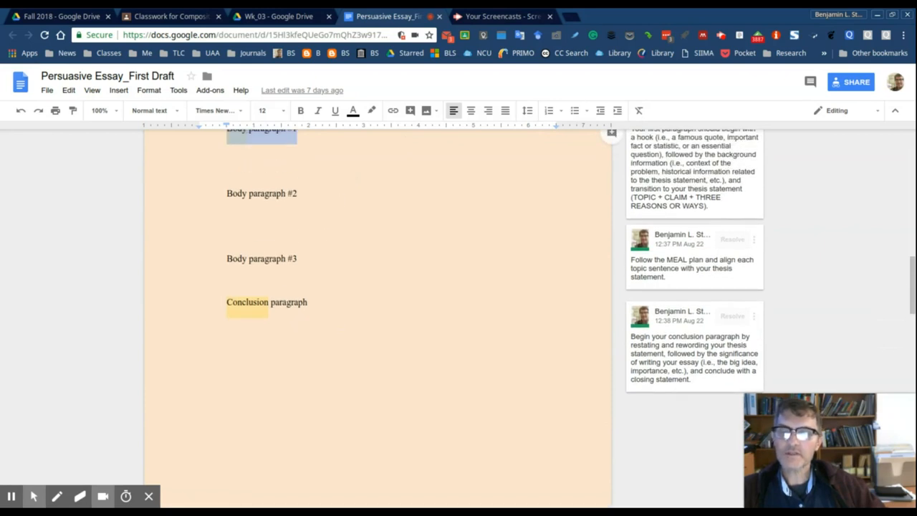
{"action": "scroll", "scroll_direction": "down", "scroll_amount": 3}
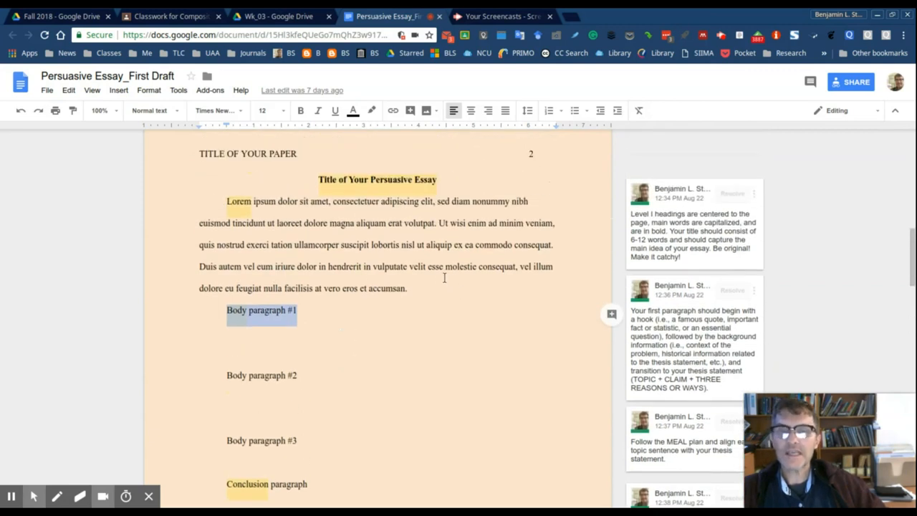
{"action": "scroll", "scroll_direction": "down", "scroll_amount": 3}
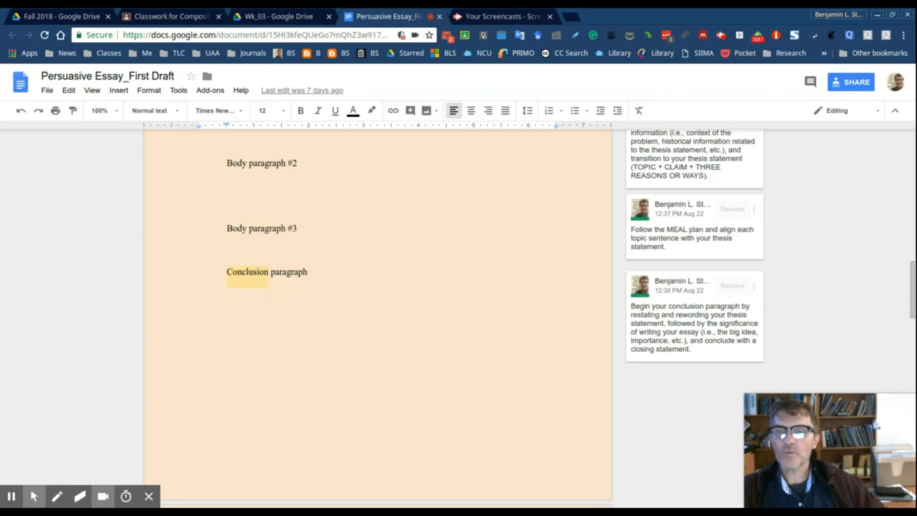
{"action": "scroll", "scroll_direction": "down", "scroll_amount": 3}
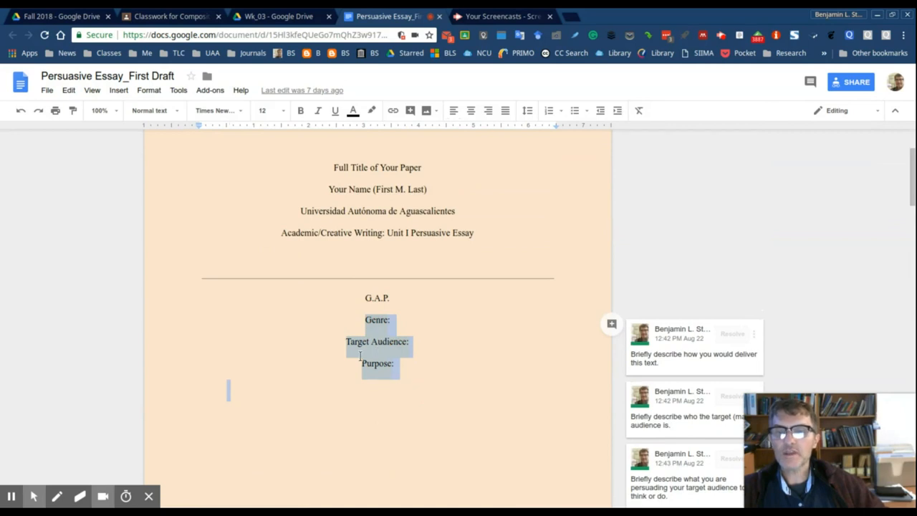
{"action": "mouse_move", "coordinate": [407, 372]}
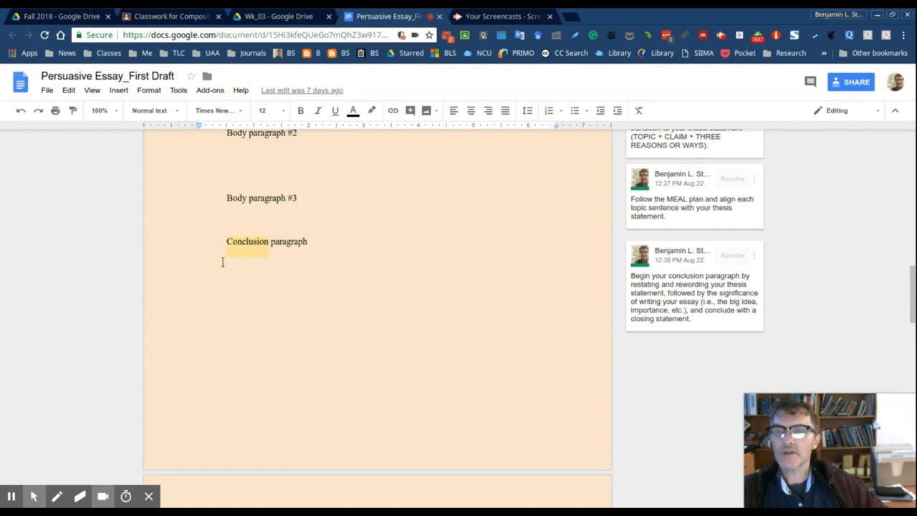
{"action": "mouse_move", "coordinate": [301, 281]}
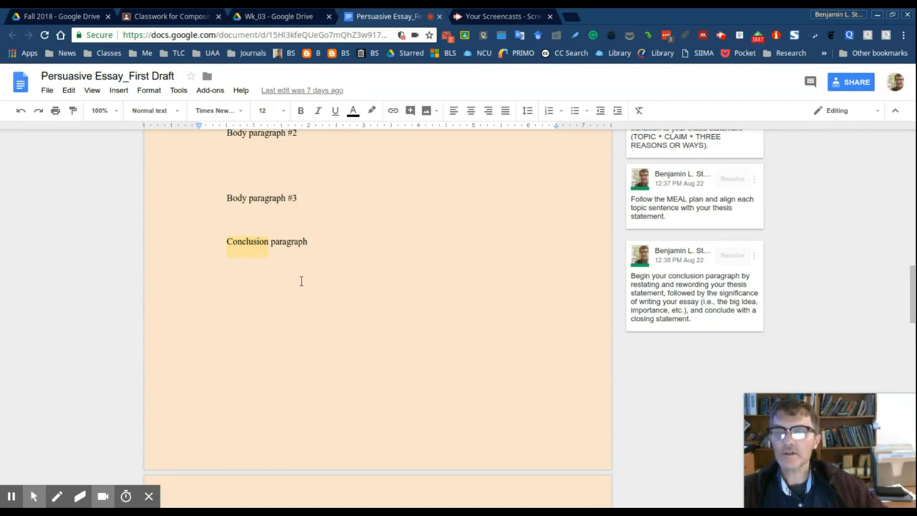
{"action": "mouse_move", "coordinate": [324, 295]}
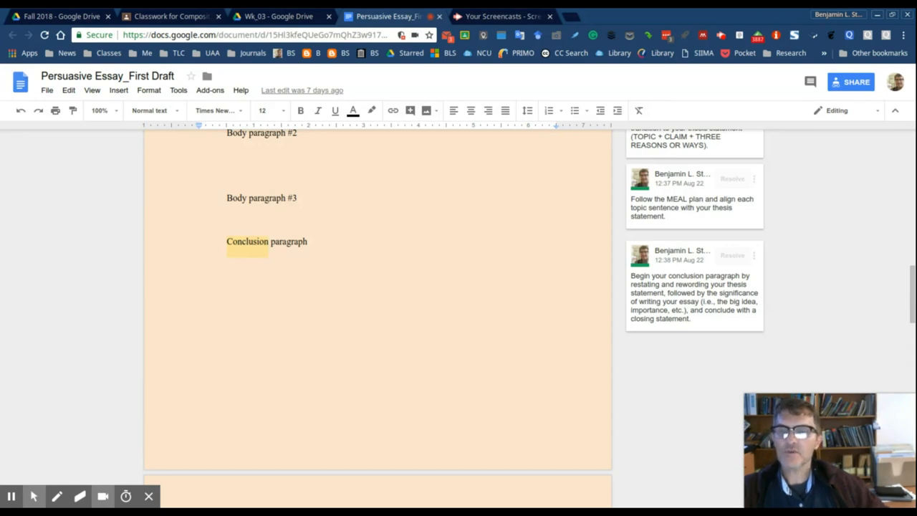
{"action": "scroll", "scroll_direction": "down", "scroll_amount": 3}
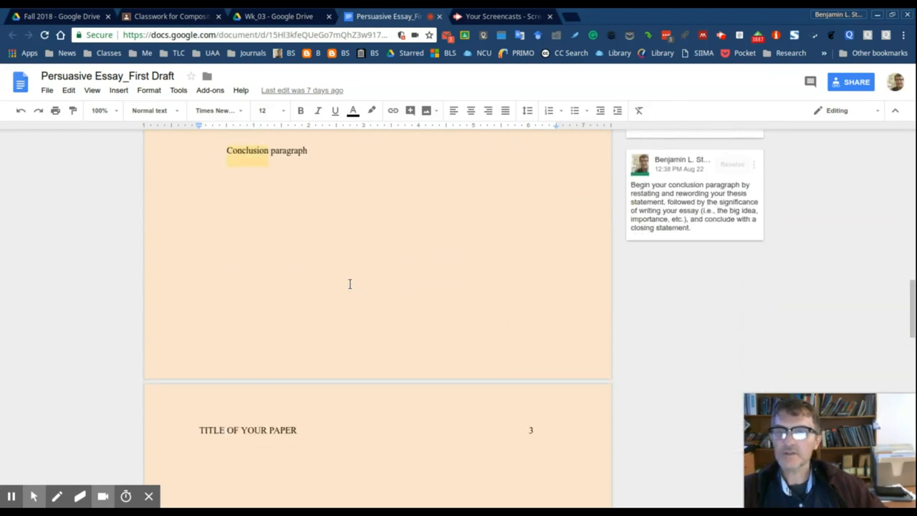
{"action": "scroll", "scroll_direction": "up", "scroll_amount": 3}
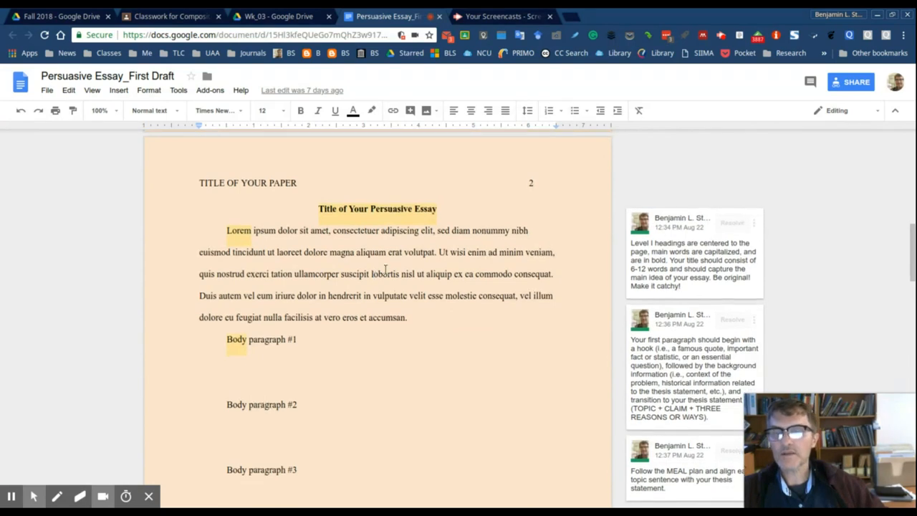
{"action": "scroll", "scroll_direction": "down", "scroll_amount": 3}
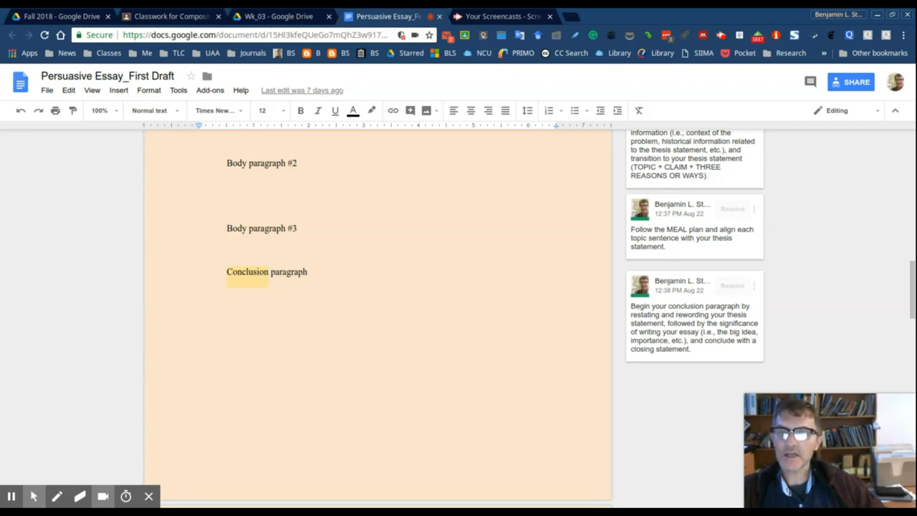
{"action": "scroll", "scroll_direction": "down", "scroll_amount": 3}
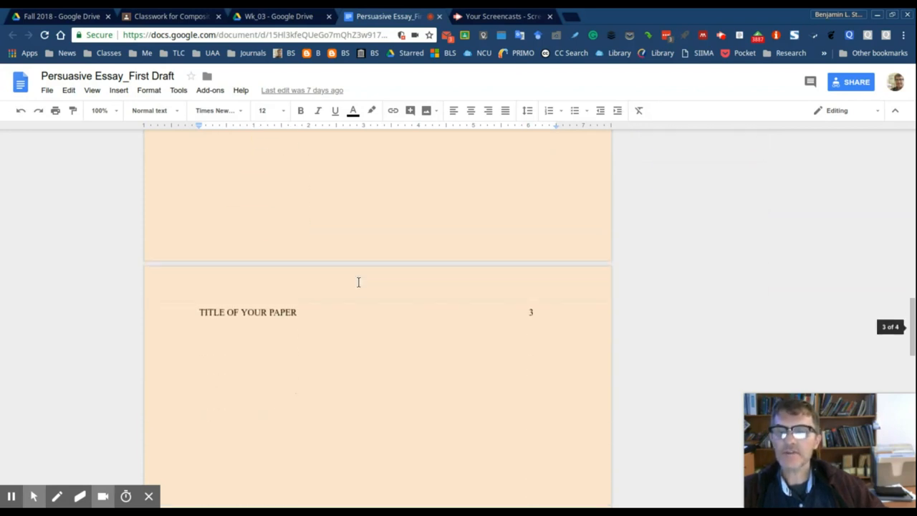
{"action": "scroll", "scroll_direction": "down", "scroll_amount": 3}
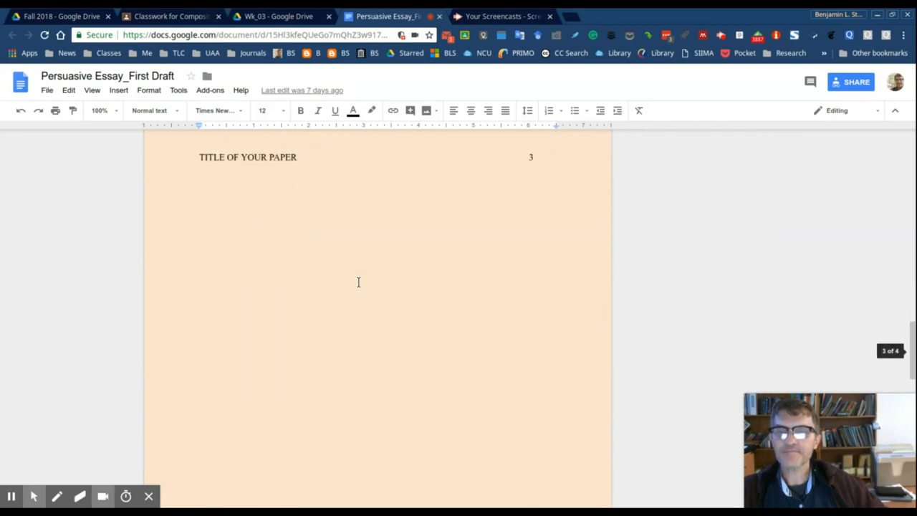
{"action": "scroll", "scroll_direction": "down", "scroll_amount": 3}
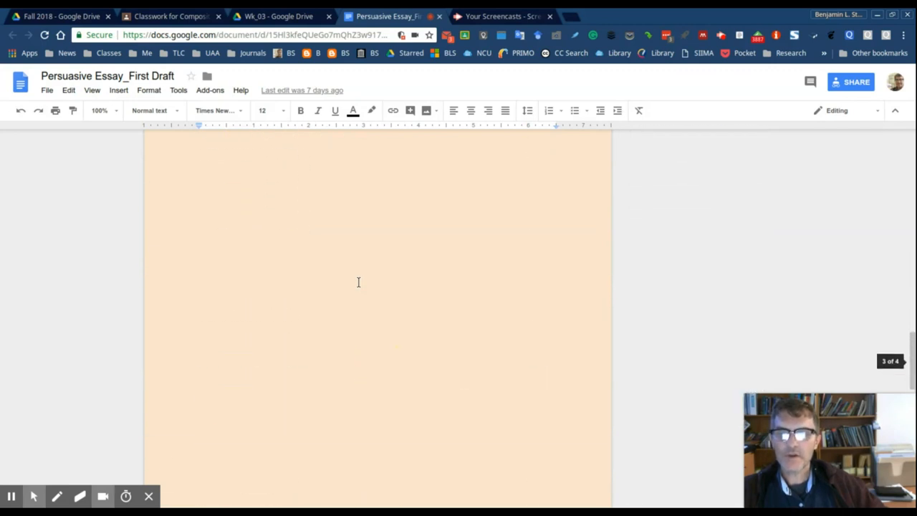
{"action": "scroll", "scroll_direction": "down", "scroll_amount": 3}
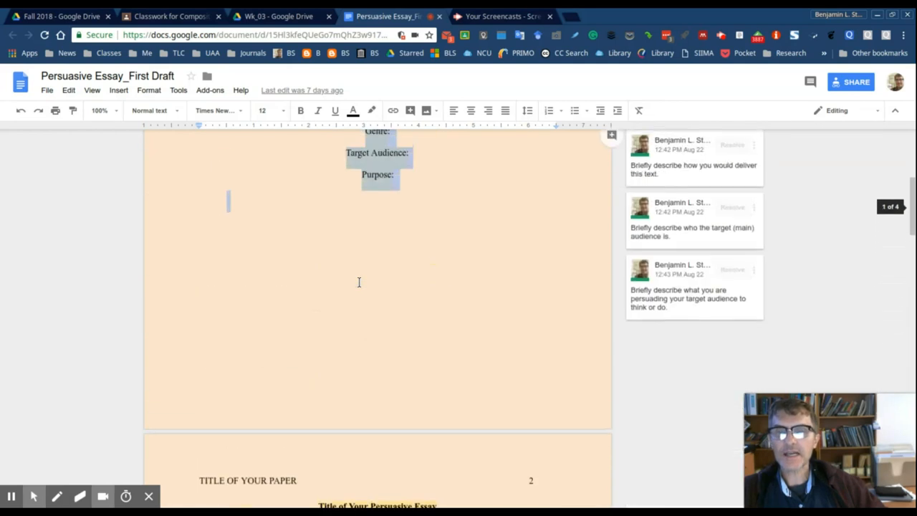
{"action": "scroll", "scroll_direction": "down", "scroll_amount": 3}
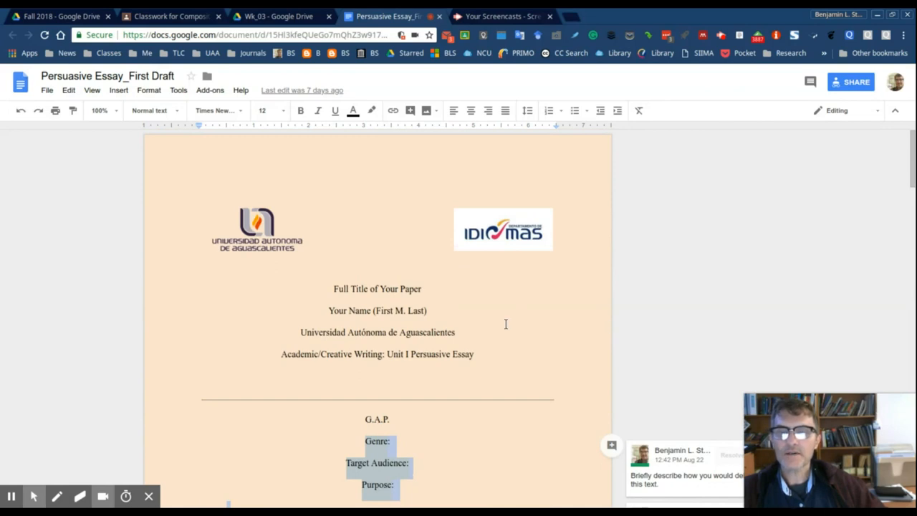
{"action": "mouse_move", "coordinate": [505, 324]}
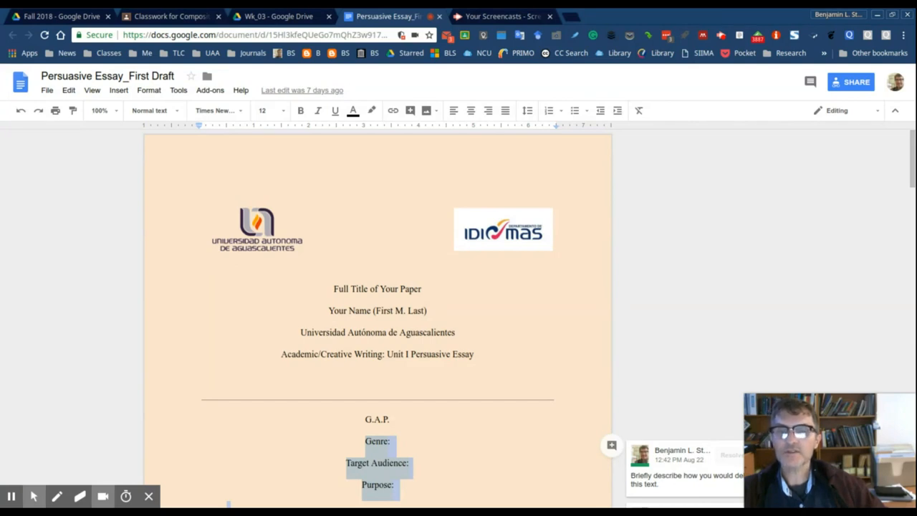
{"action": "scroll", "scroll_direction": "down", "scroll_amount": 3}
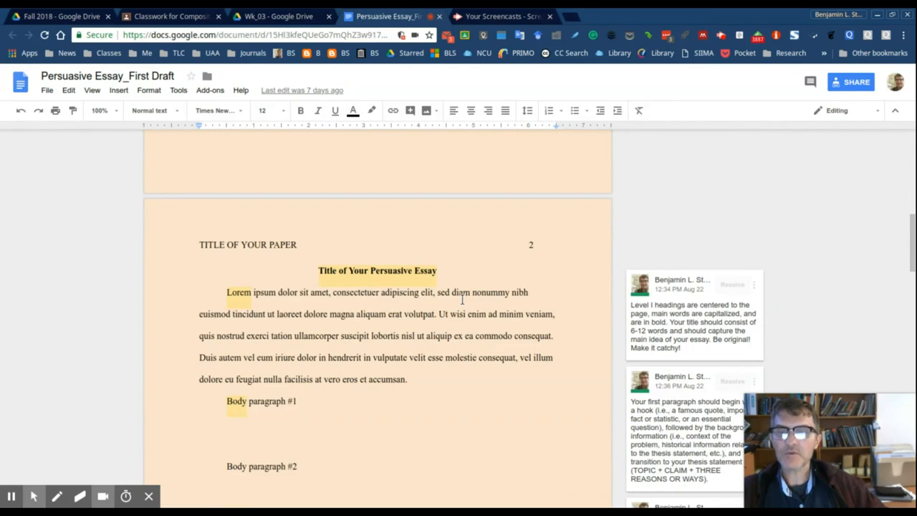
{"action": "scroll", "scroll_direction": "down", "scroll_amount": 3}
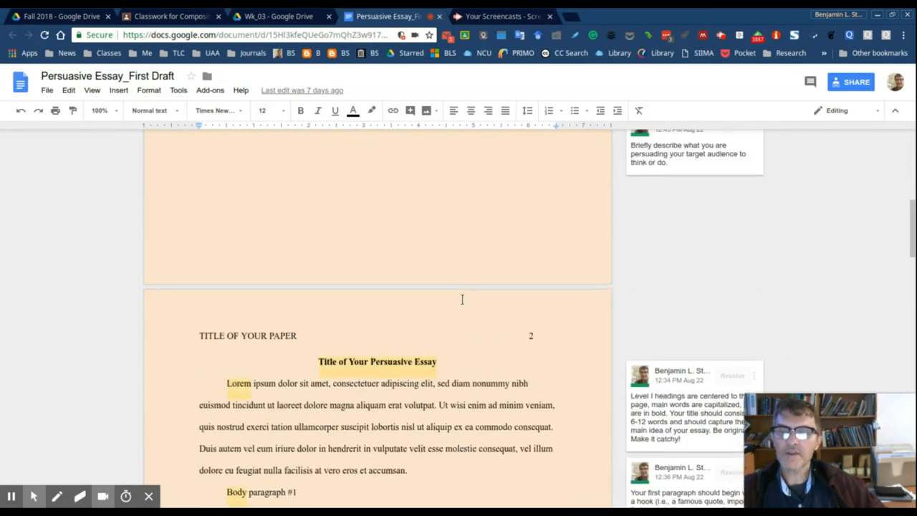